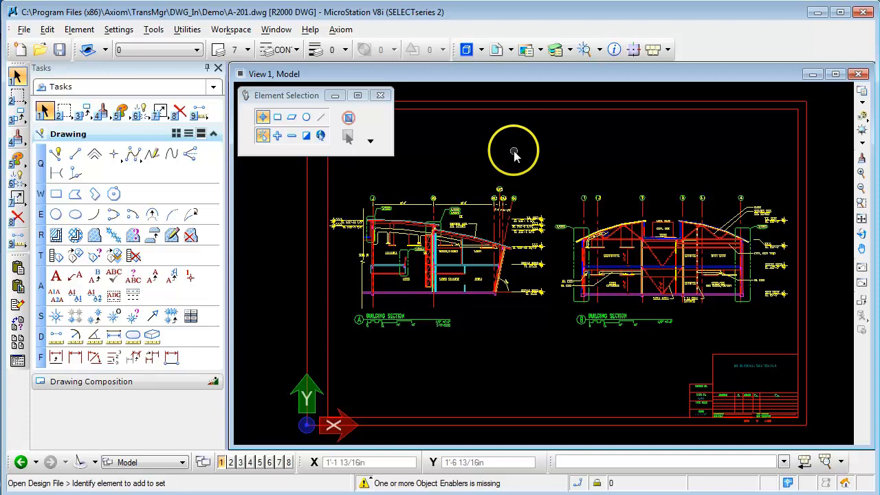
pyautogui.moveTo(40, 54)
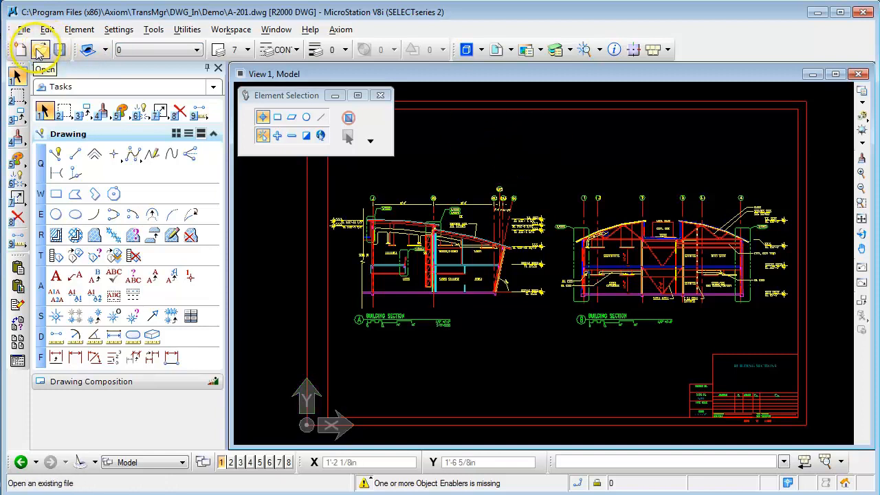
# - Open the Open Design File dialog with A-201.dwg listed as the DWG file
pyautogui.click(36, 50)
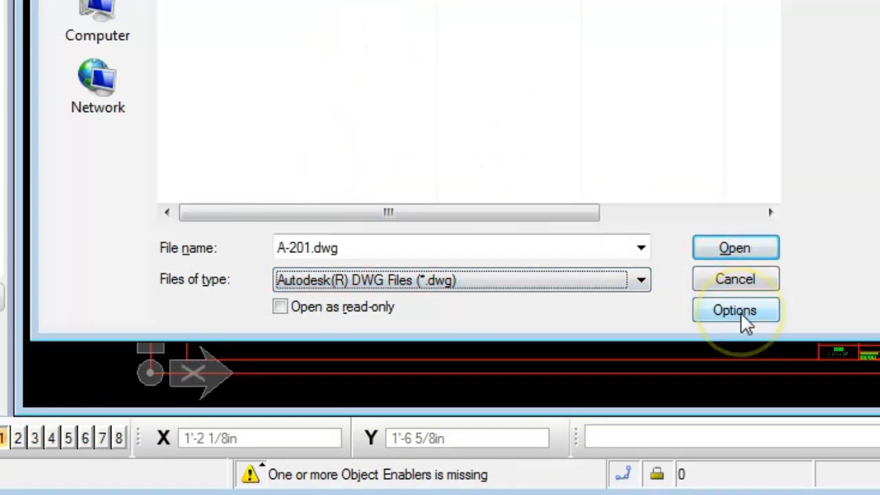
# - Show the DWG Open Options for units, DGN seed file and model/paper space
pyautogui.click(735, 309)
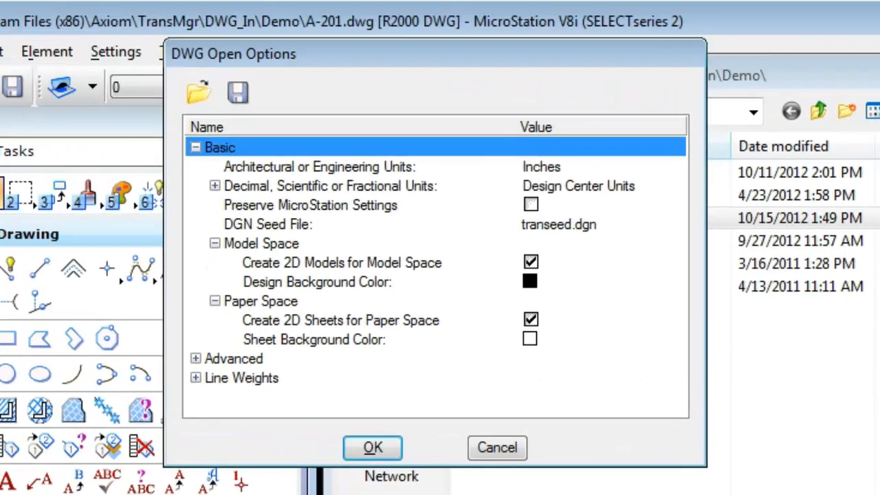
pyautogui.moveTo(319, 97)
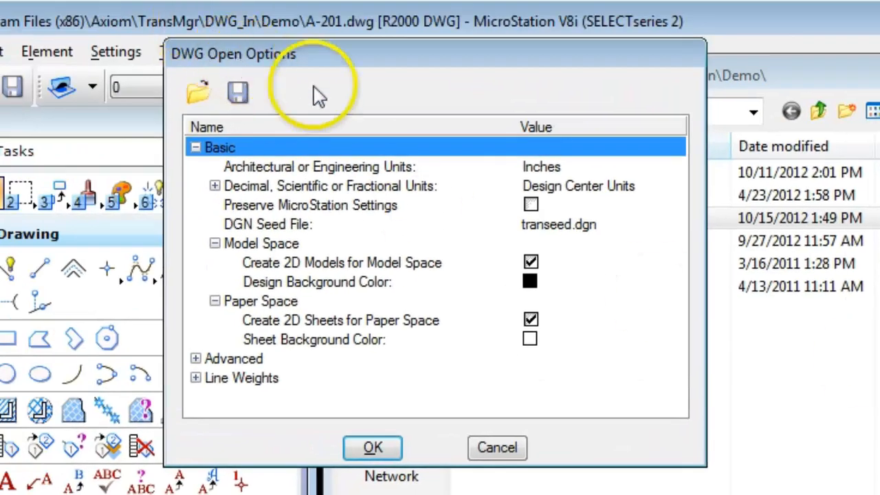
pyautogui.moveTo(222, 164)
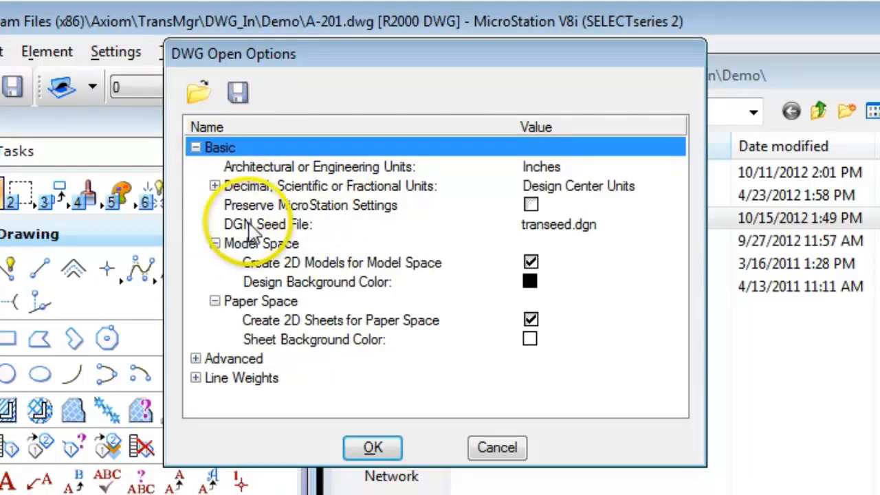
pyautogui.moveTo(274, 229)
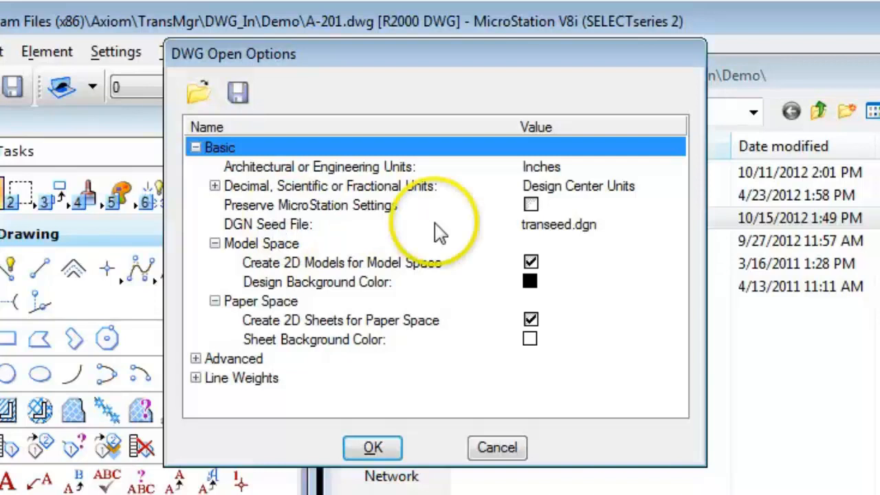
pyautogui.moveTo(547, 219)
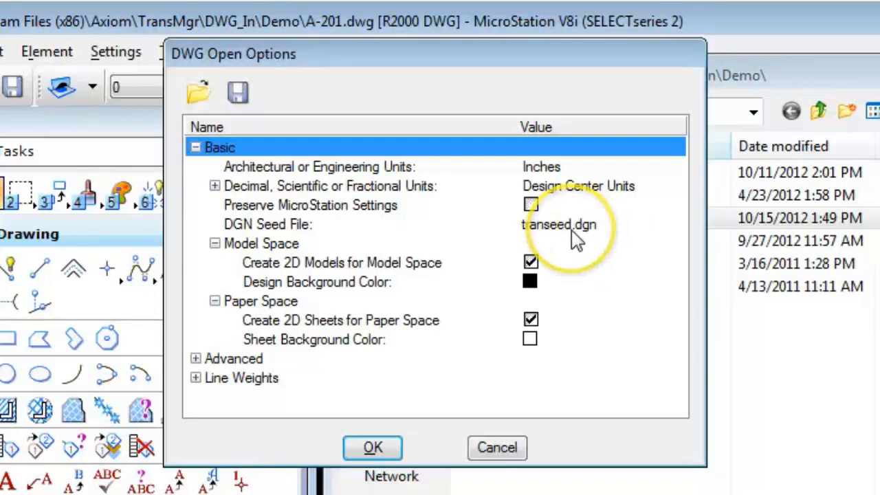
# - Open the Browse DGN Seed File dialog listing seed files such as transeed.dgn
pyautogui.click(554, 224)
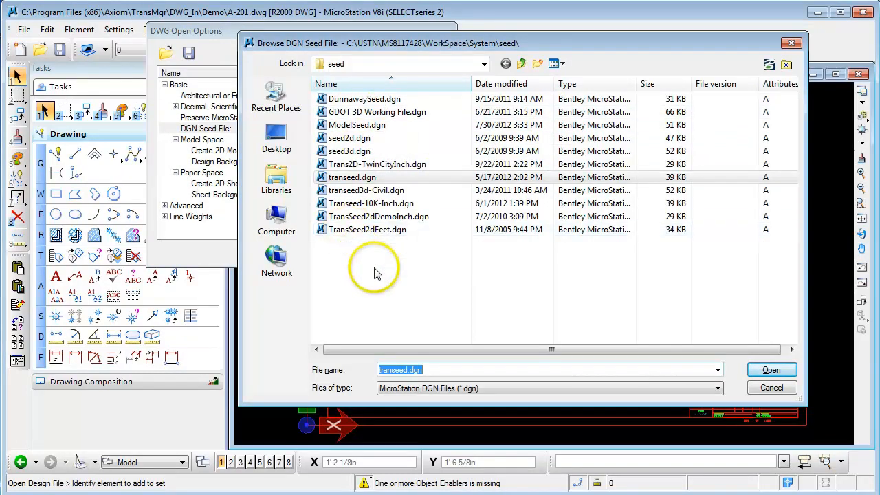
pyautogui.moveTo(378, 261)
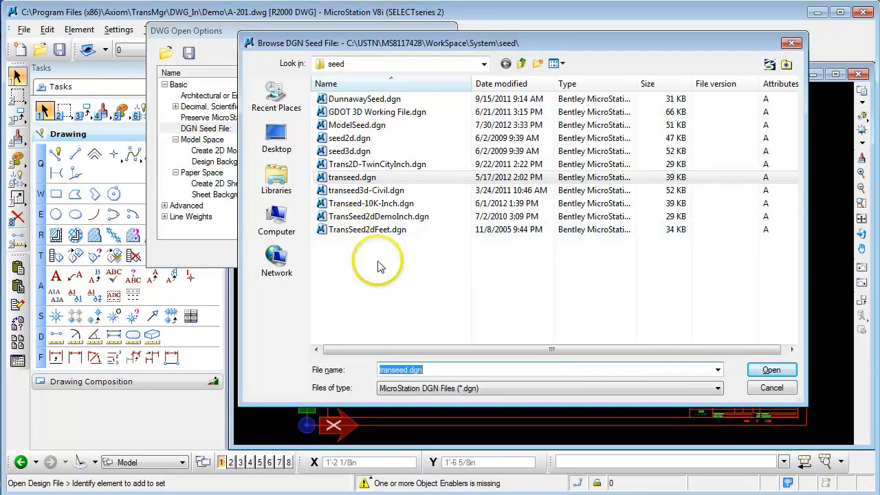
pyautogui.moveTo(407, 276)
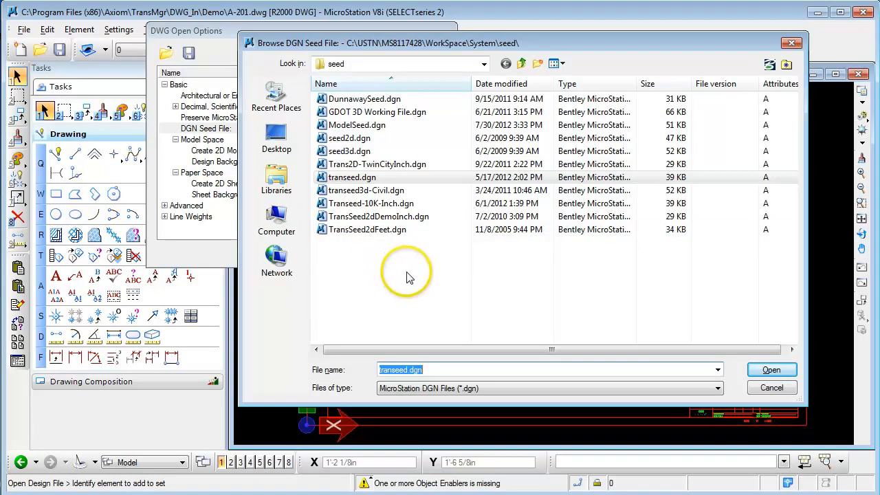
pyautogui.moveTo(442, 291)
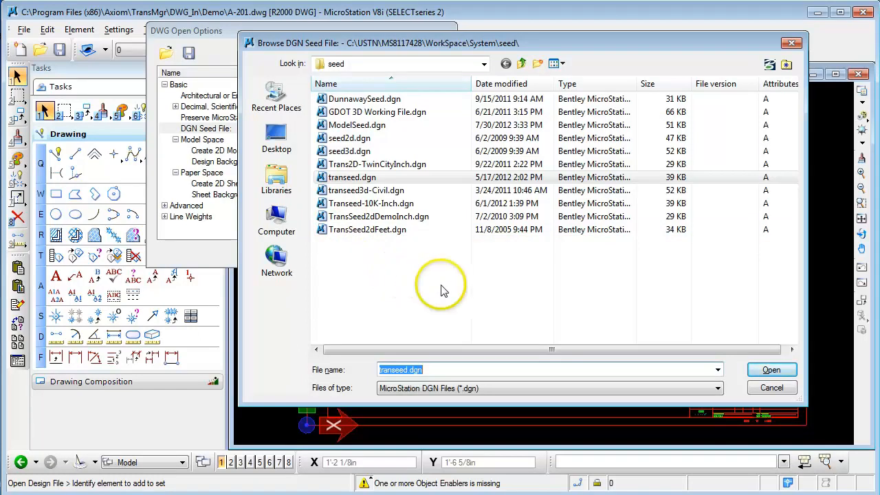